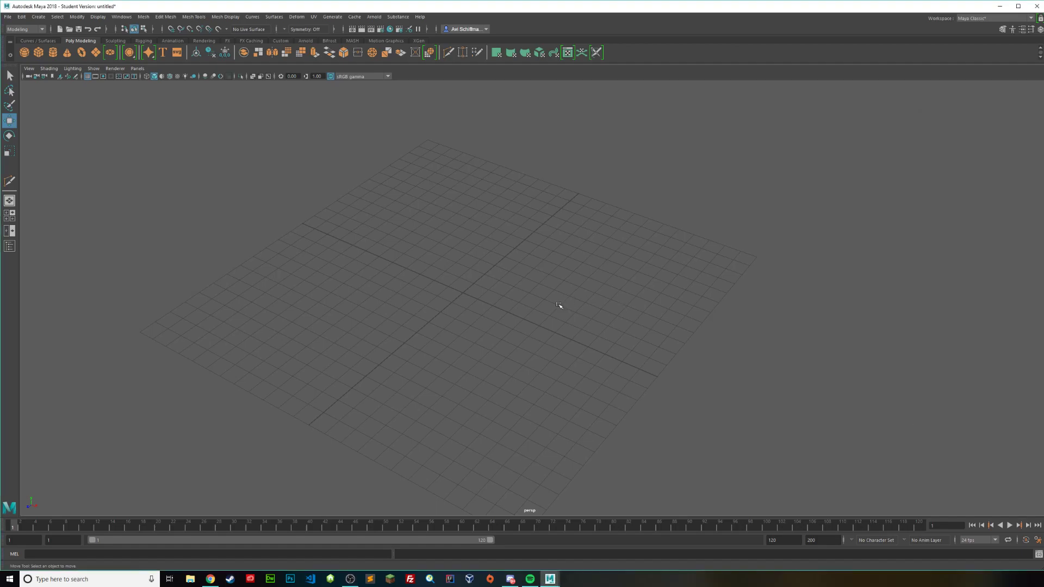
pyautogui.moveTo(551, 296)
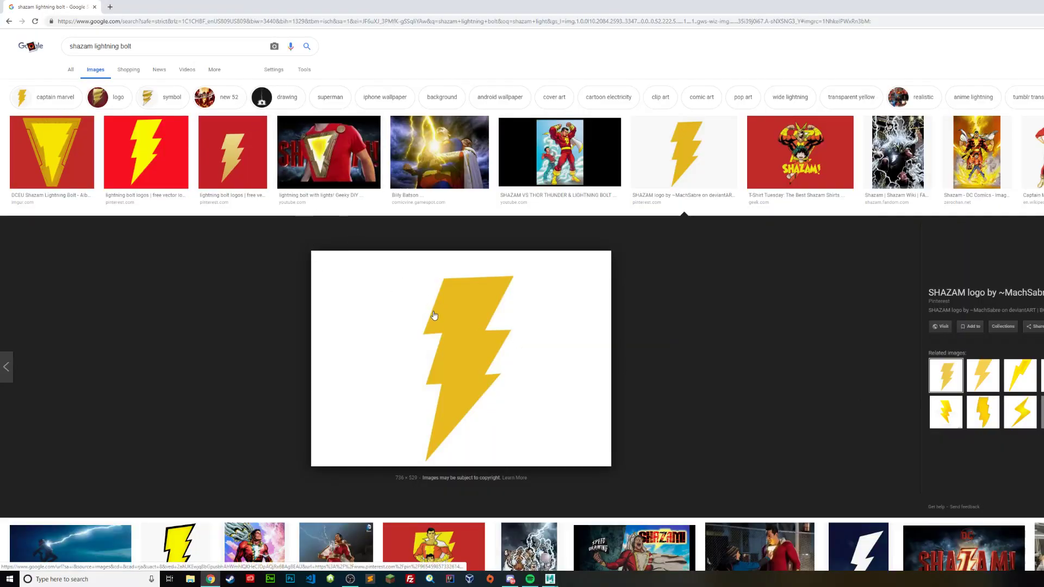
pyautogui.moveTo(444, 305)
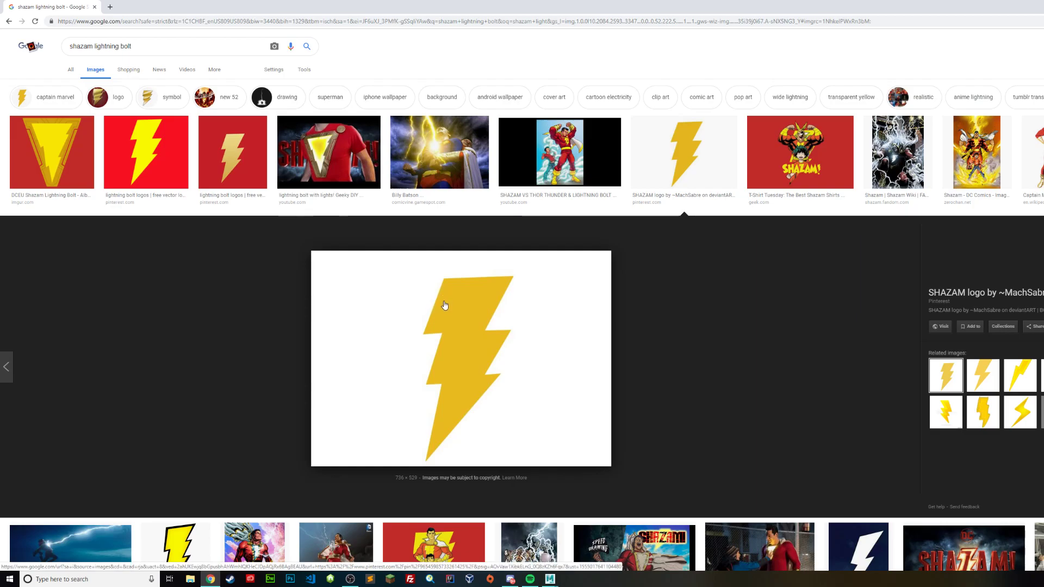
pyautogui.moveTo(501, 379)
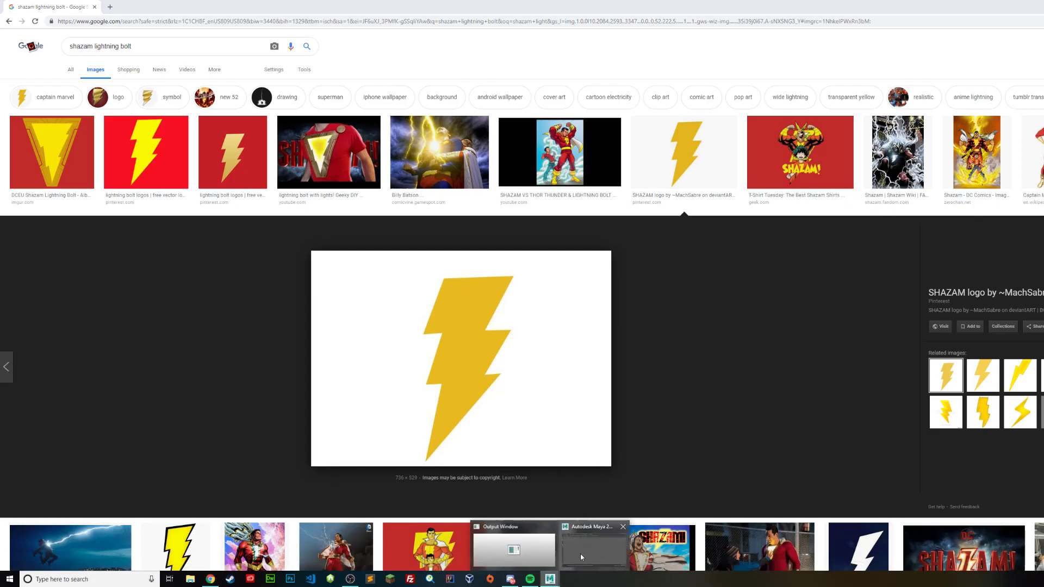
# Step: Import the shazam image from the Desktop as a top-view image plane
pyautogui.click(593, 548)
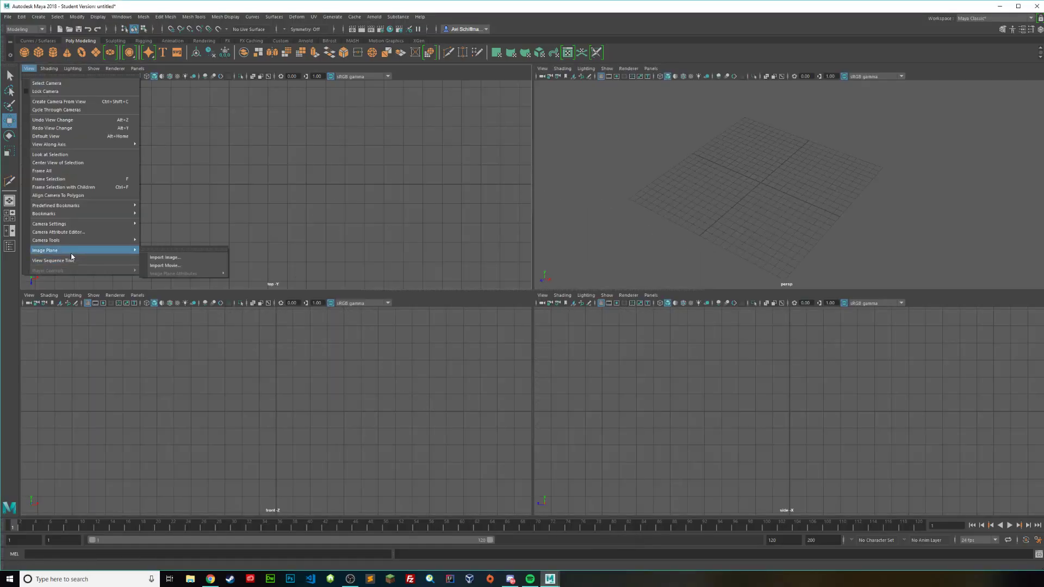
pyautogui.click(164, 258)
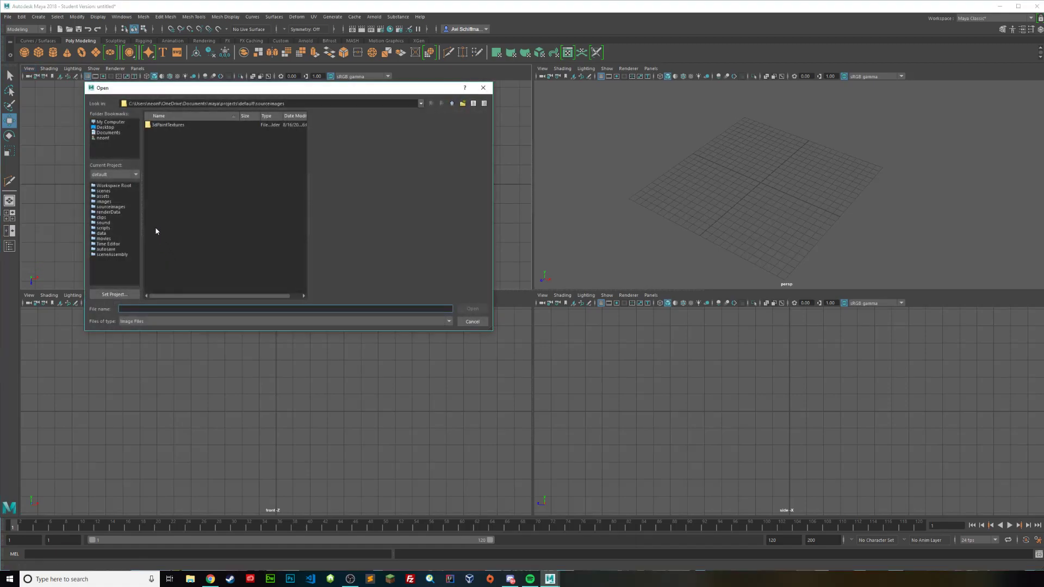
pyautogui.click(105, 127)
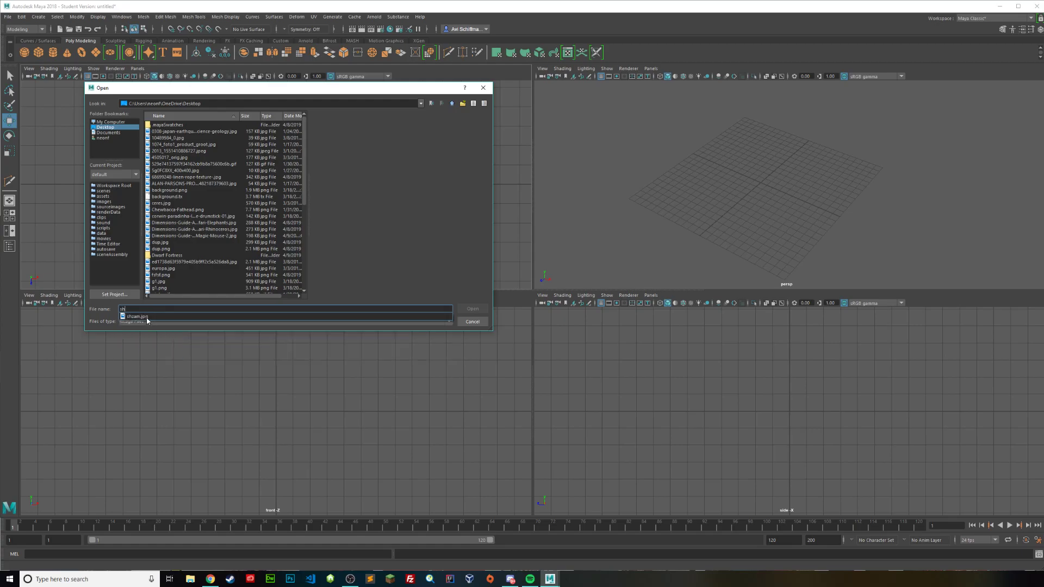
pyautogui.click(471, 308)
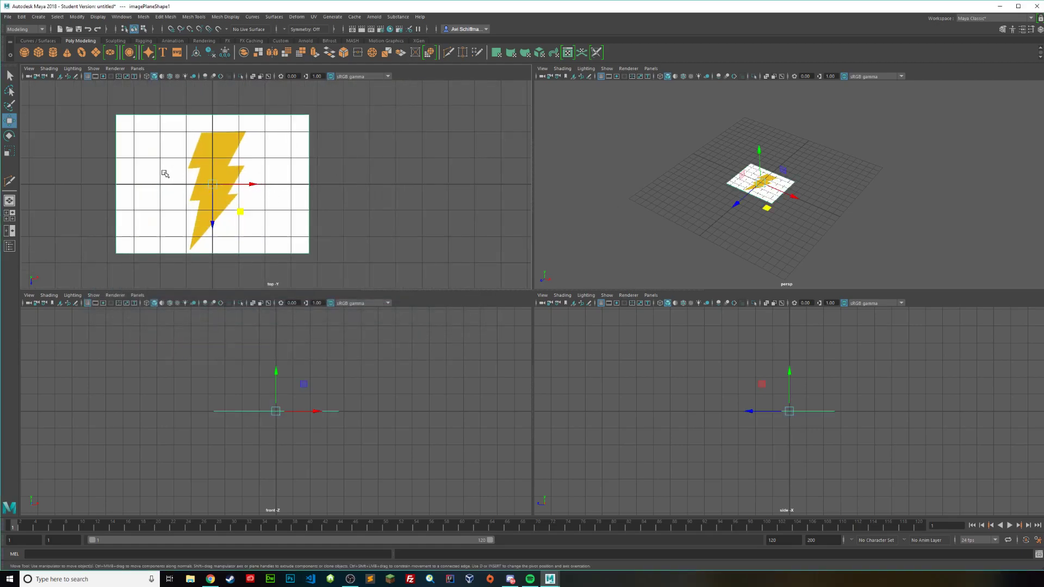
# Step: Maximize the top view, create a polygon cube, and select its right-side corner vertices
pyautogui.press('space')
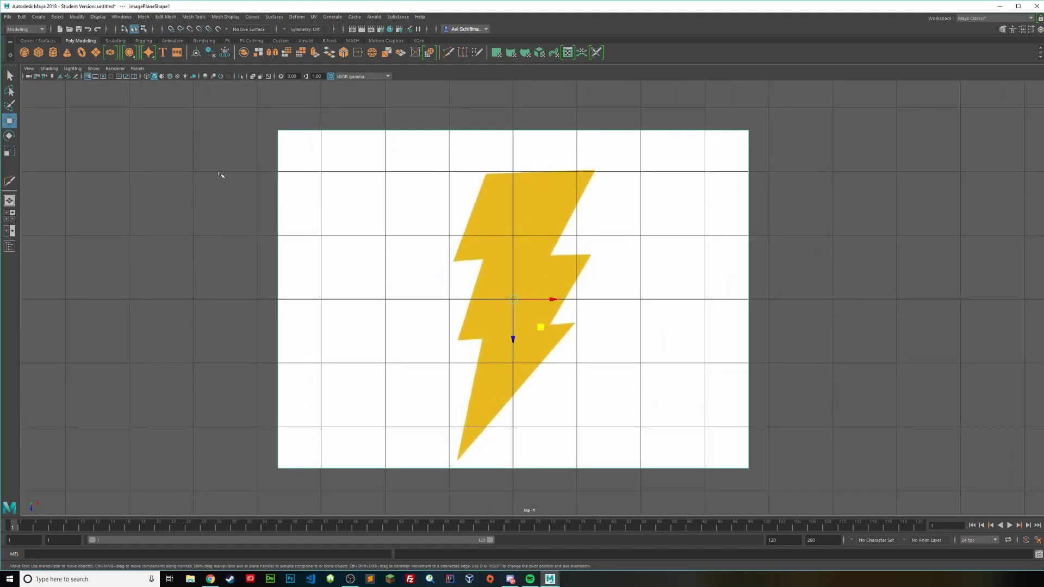
pyautogui.click(87, 76)
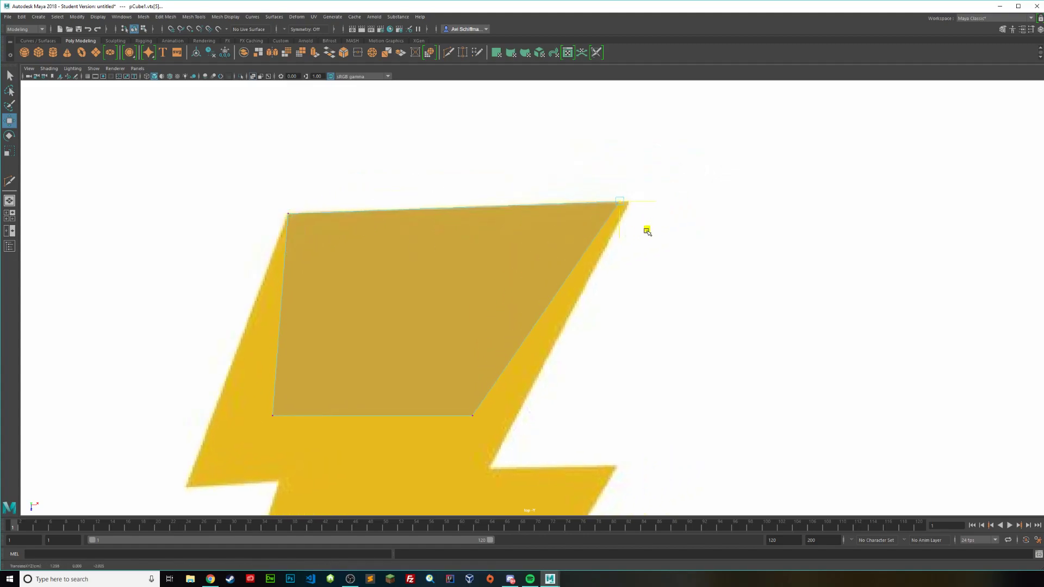
pyautogui.click(620, 201)
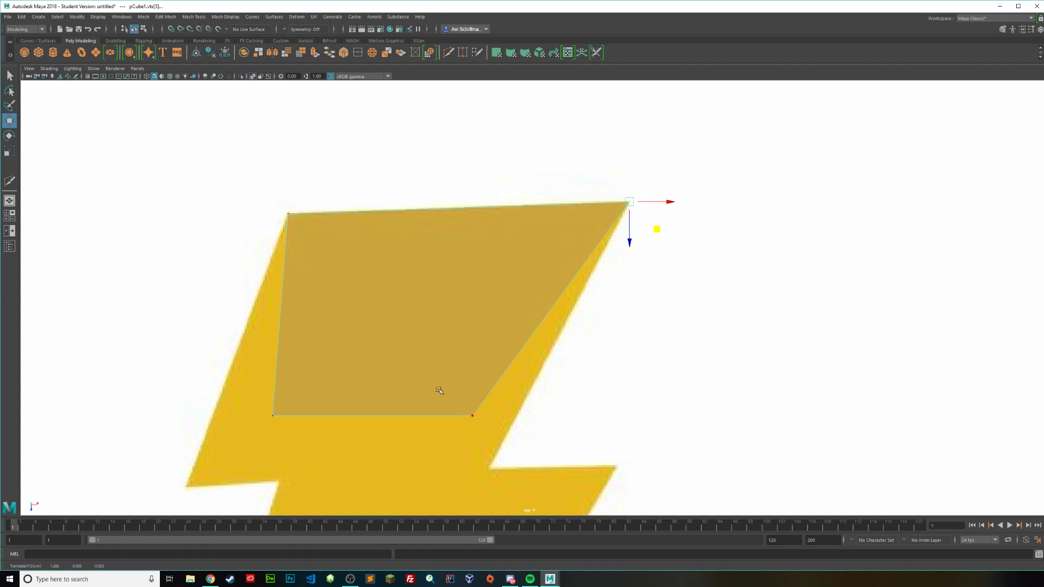
pyautogui.click(472, 414)
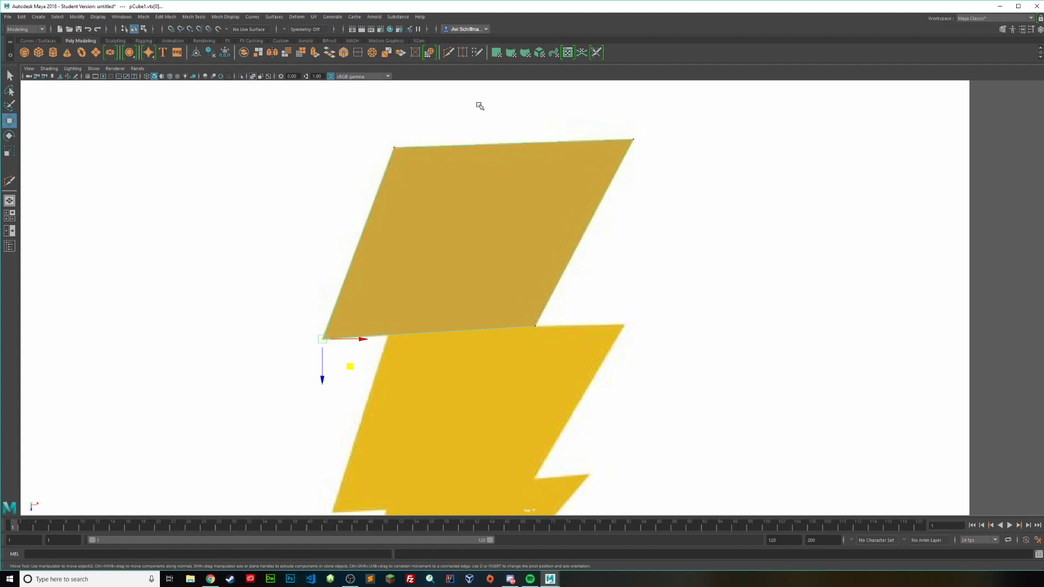
pyautogui.moveTo(451, 55)
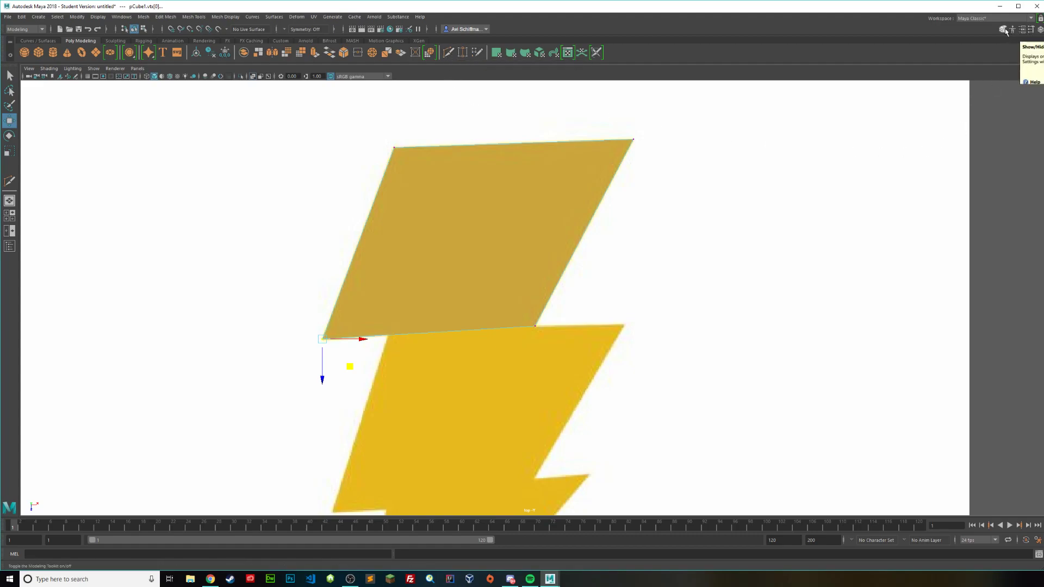
# Step: Open the Modeling Toolkit and switch to the Multi-Cut tool
pyautogui.click(1002, 29)
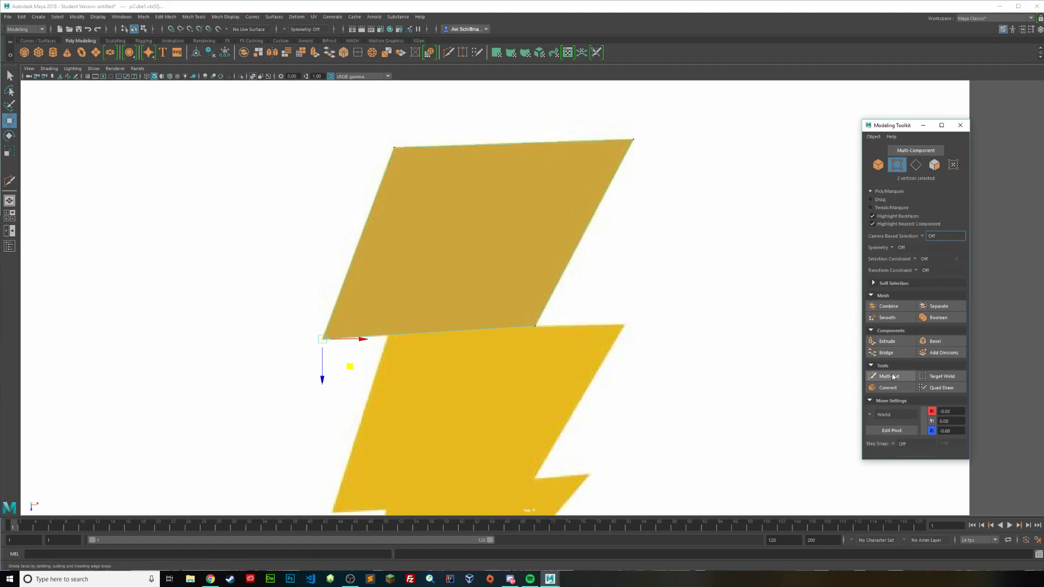
pyautogui.click(889, 376)
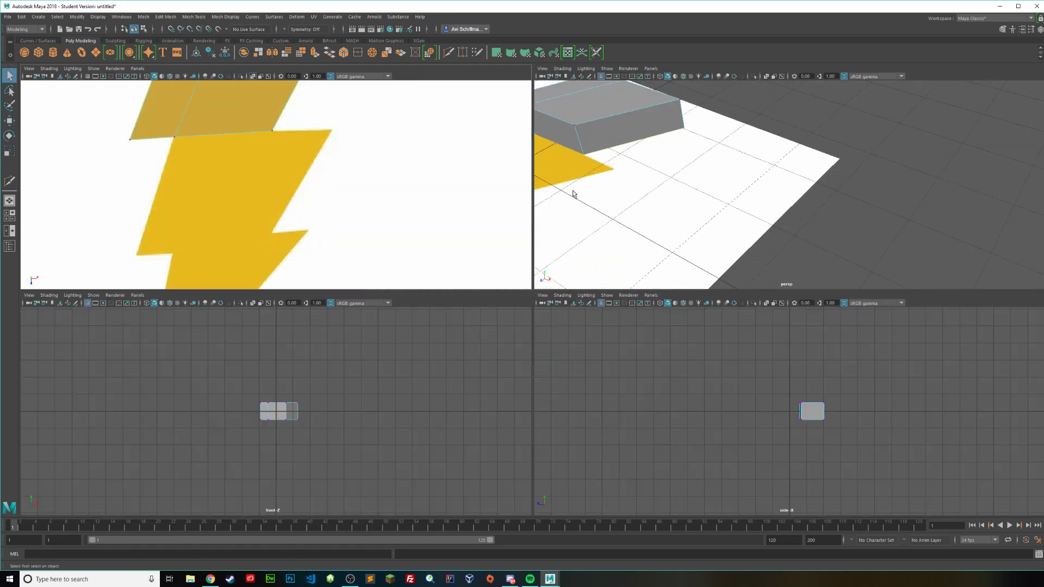
# Step: Select the block's side face in Face mode and extrude it with Edit Mesh > Extrude
pyautogui.rightClick(732, 145)
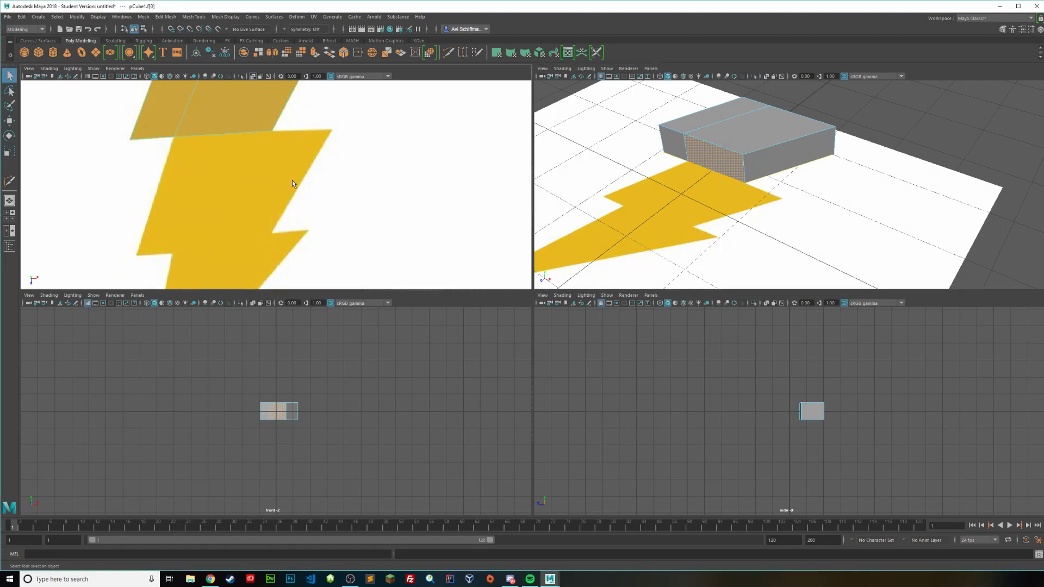
pyautogui.press('space')
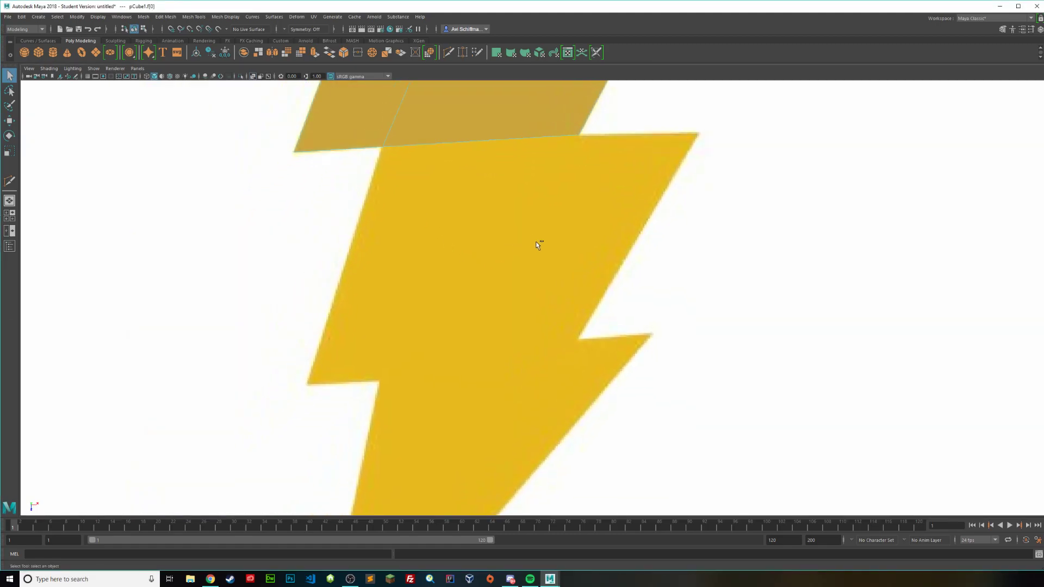
pyautogui.click(166, 17)
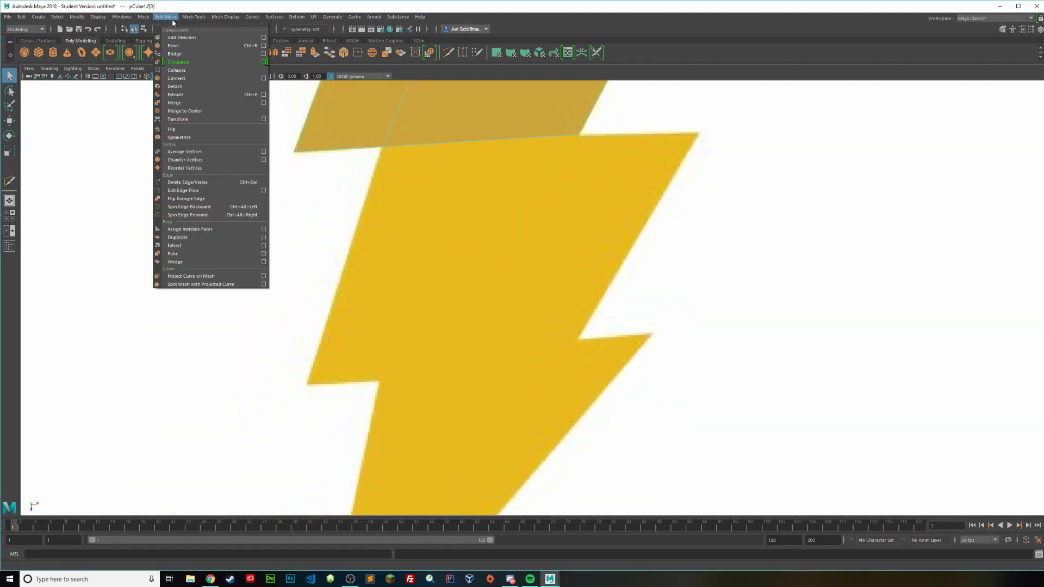
pyautogui.click(175, 94)
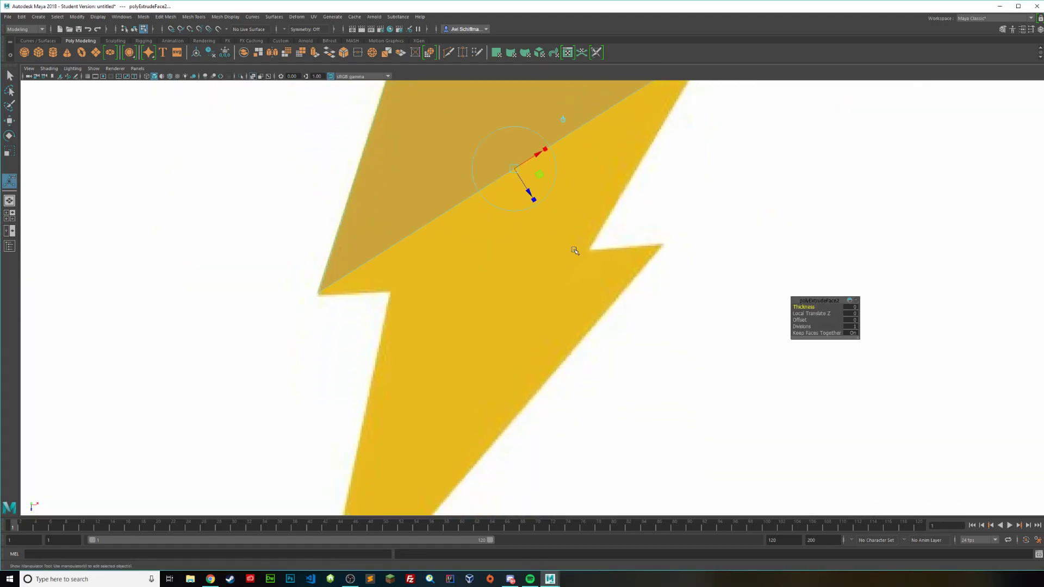
# Step: Edit vertices to extend the mesh down to the bolt's lower tip
pyautogui.rightClick(536, 240)
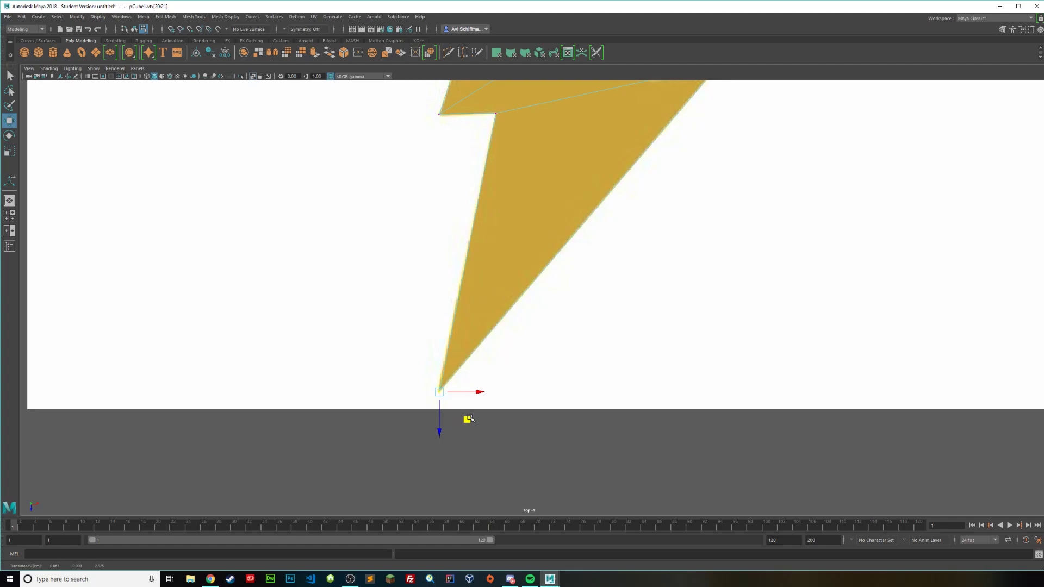
pyautogui.scroll(-3)
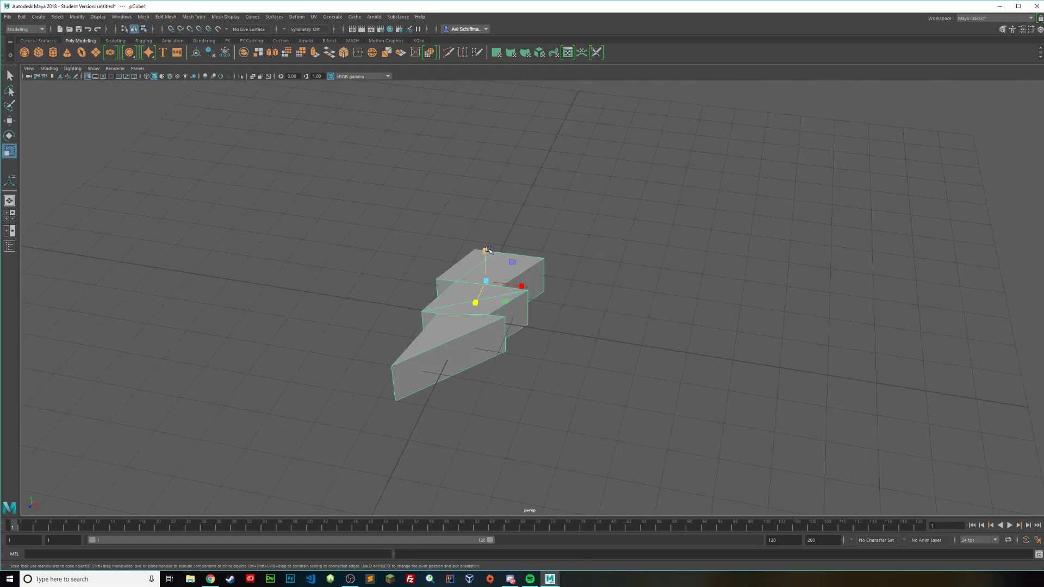
# Step: Assign a new Blinn material to the lightning bolt mesh from its right-click menu
pyautogui.rightClick(502, 287)
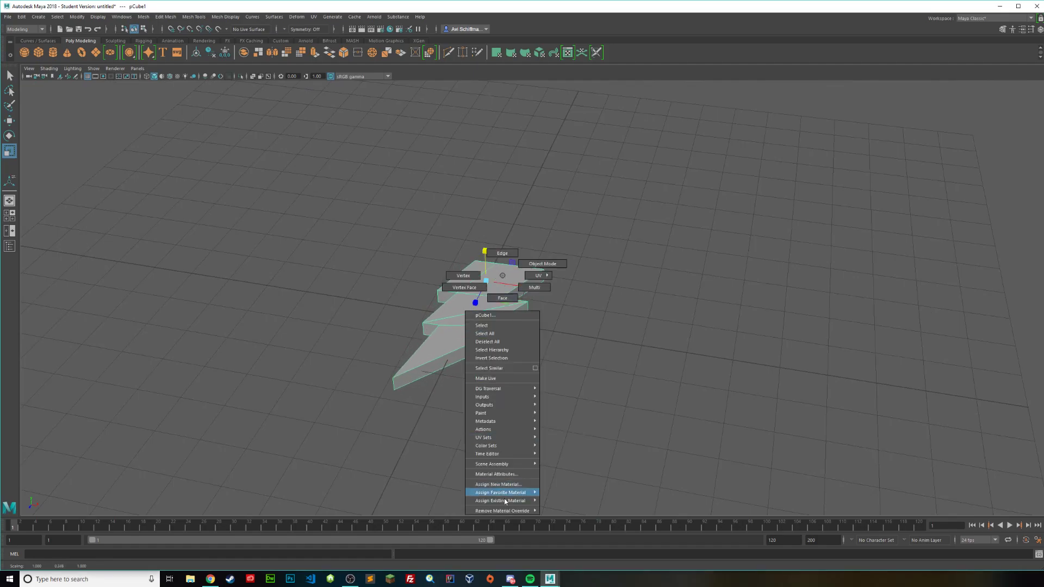
pyautogui.click(498, 484)
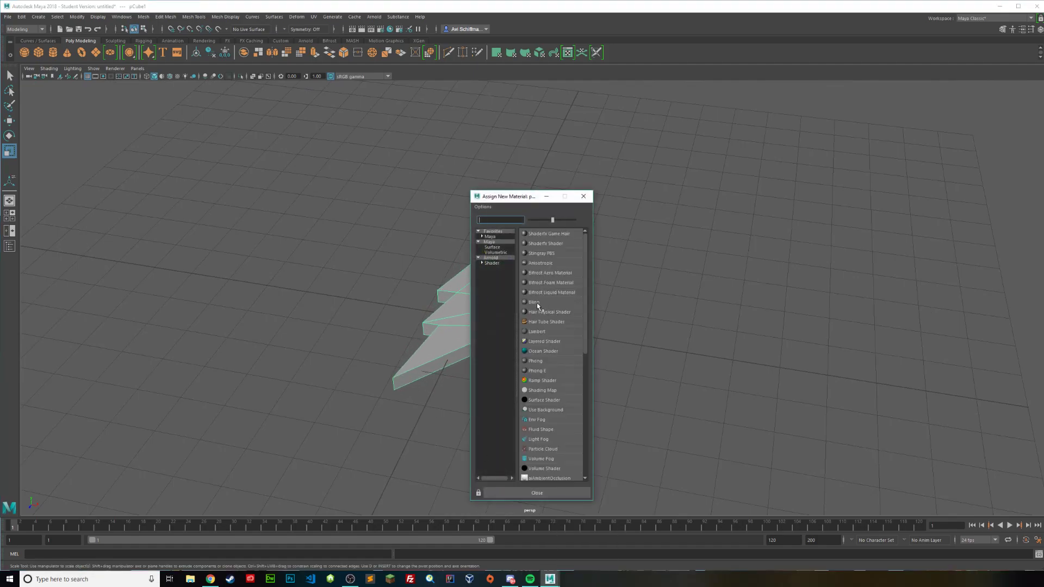
pyautogui.click(533, 302)
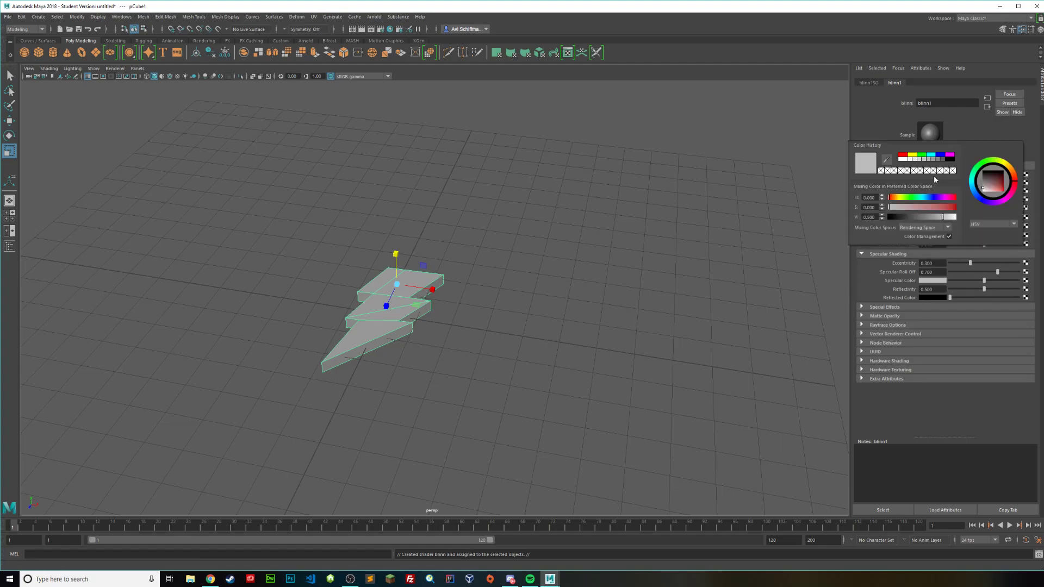